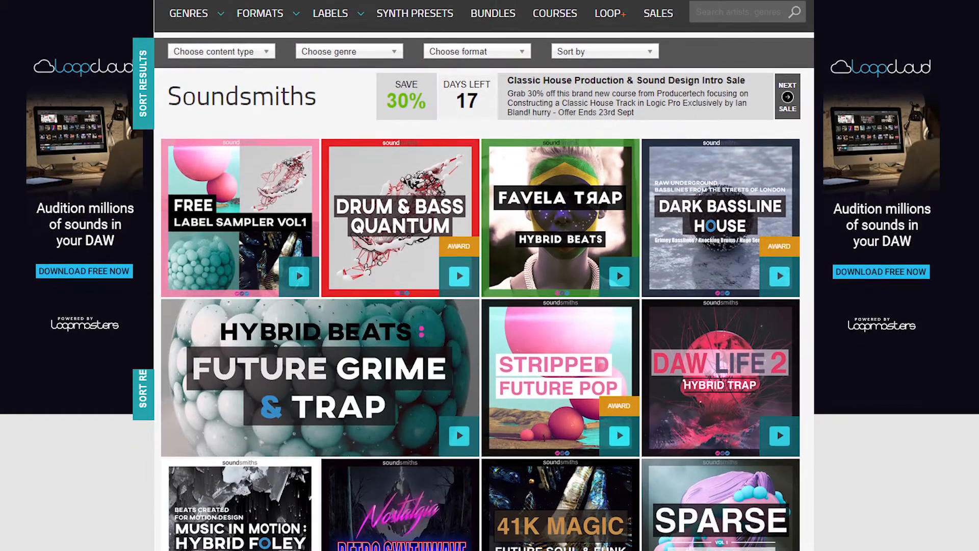
Step: Find and open the Hybrid Beats: Favela Trap pack page, then scroll through its details
{"action": "scroll", "scroll_direction": "down", "scroll_amount": 3}
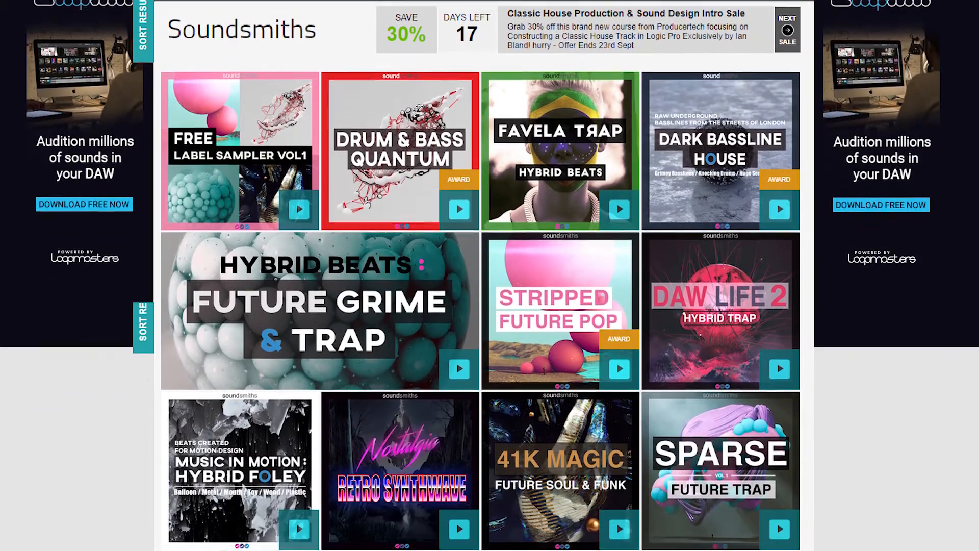
{"action": "scroll", "scroll_direction": "down", "scroll_amount": 3}
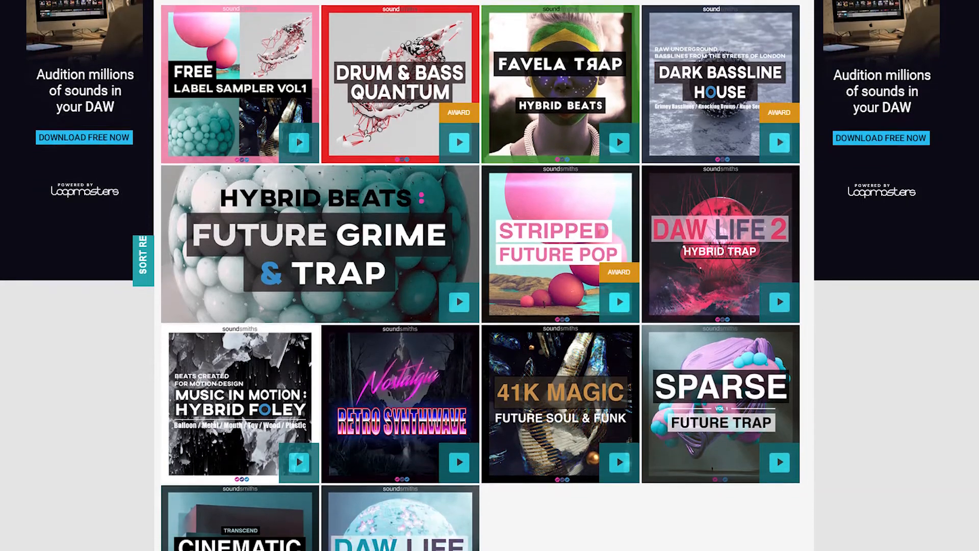
{"action": "scroll", "scroll_direction": "down", "scroll_amount": 3}
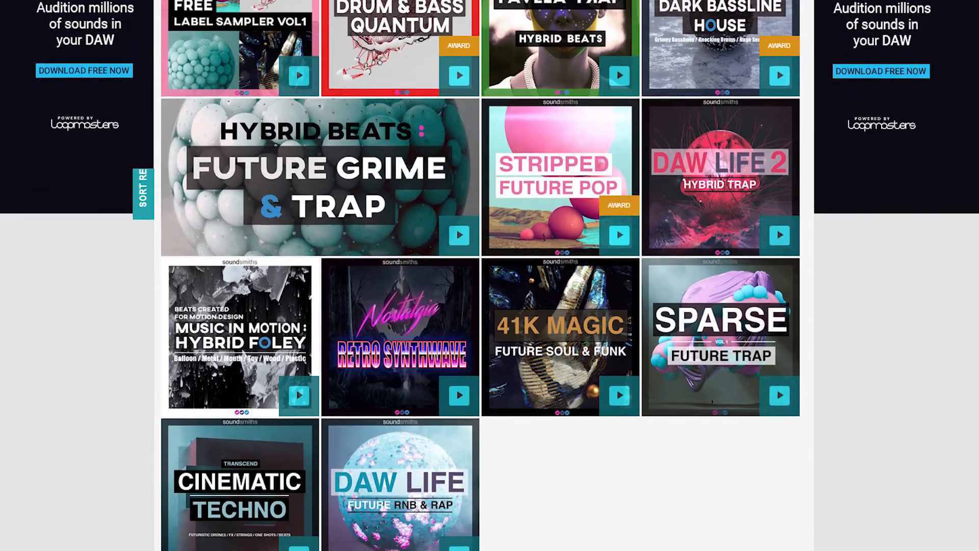
{"action": "left_click", "coordinate": [559, 37]}
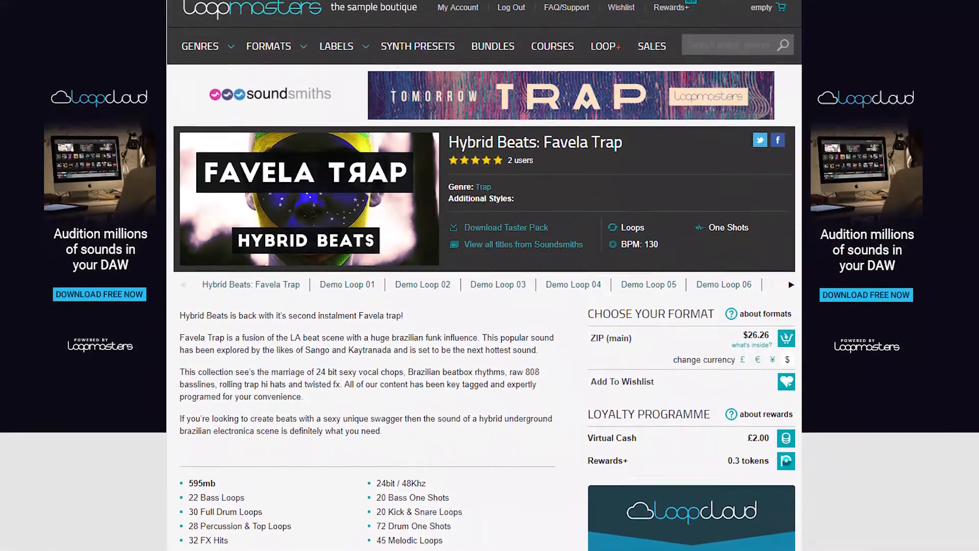
{"action": "scroll", "scroll_direction": "down", "scroll_amount": 3}
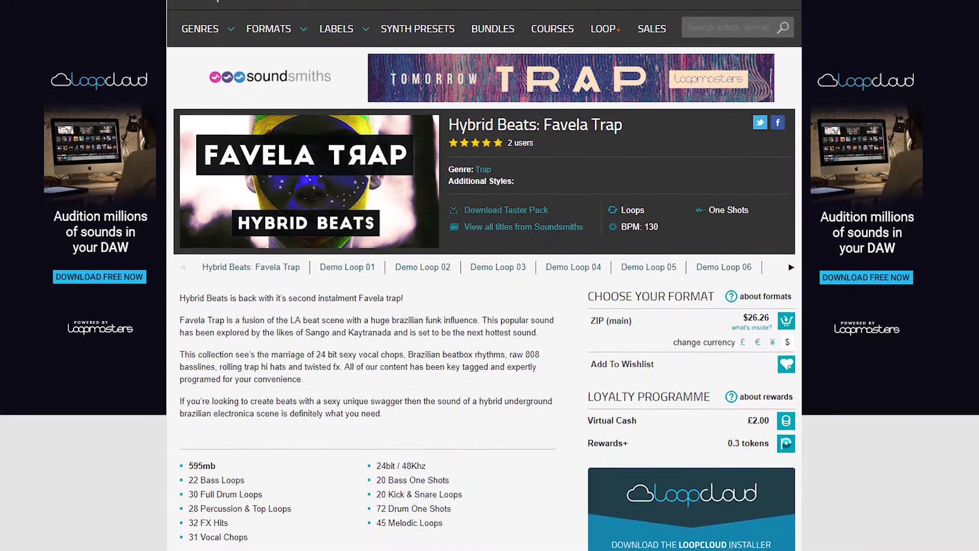
{"action": "scroll", "scroll_direction": "down", "scroll_amount": 3}
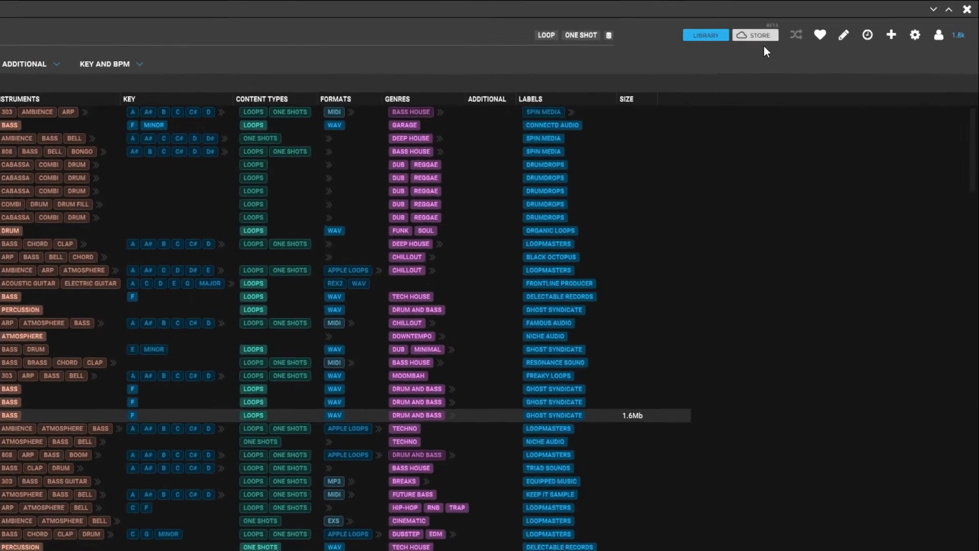
Step: Filter store sounds to the Hip Hop genre under Soundsmiths, and expand the Instruments filter
{"action": "left_click", "coordinate": [756, 35]}
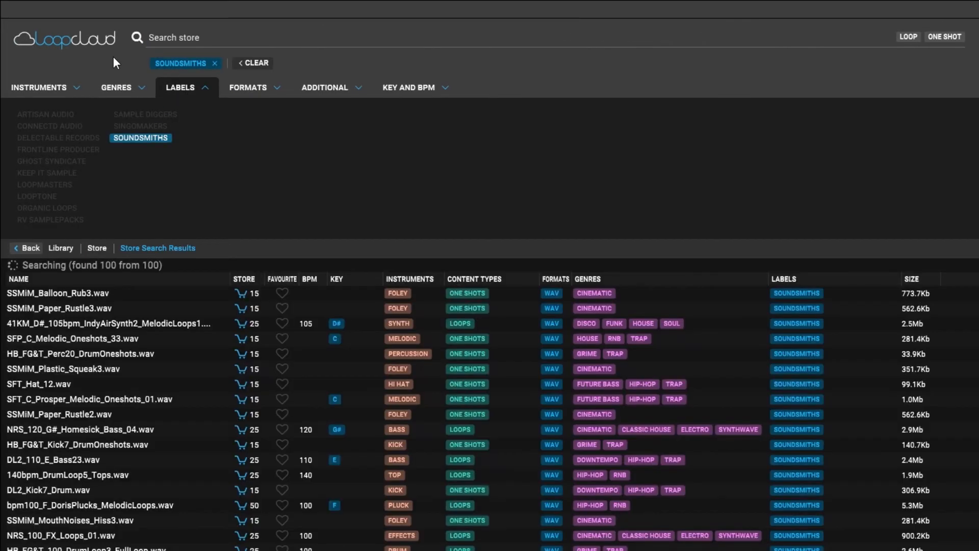
{"action": "left_click", "coordinate": [116, 87]}
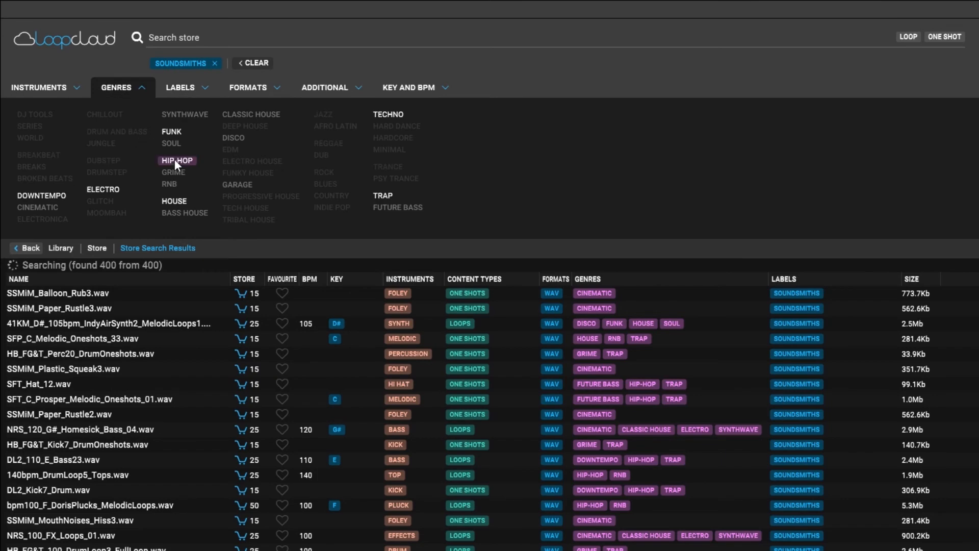
{"action": "left_click", "coordinate": [177, 160]}
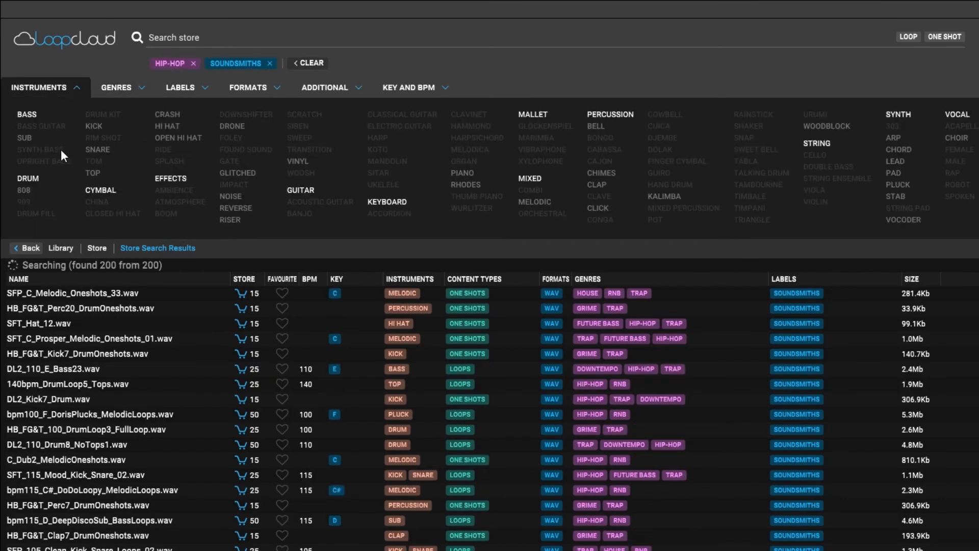
{"action": "left_click", "coordinate": [609, 114]}
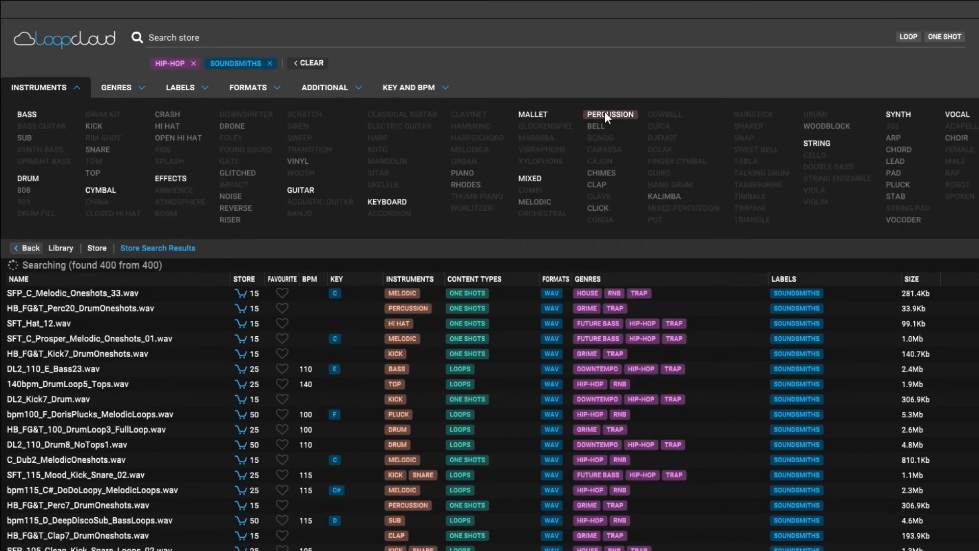